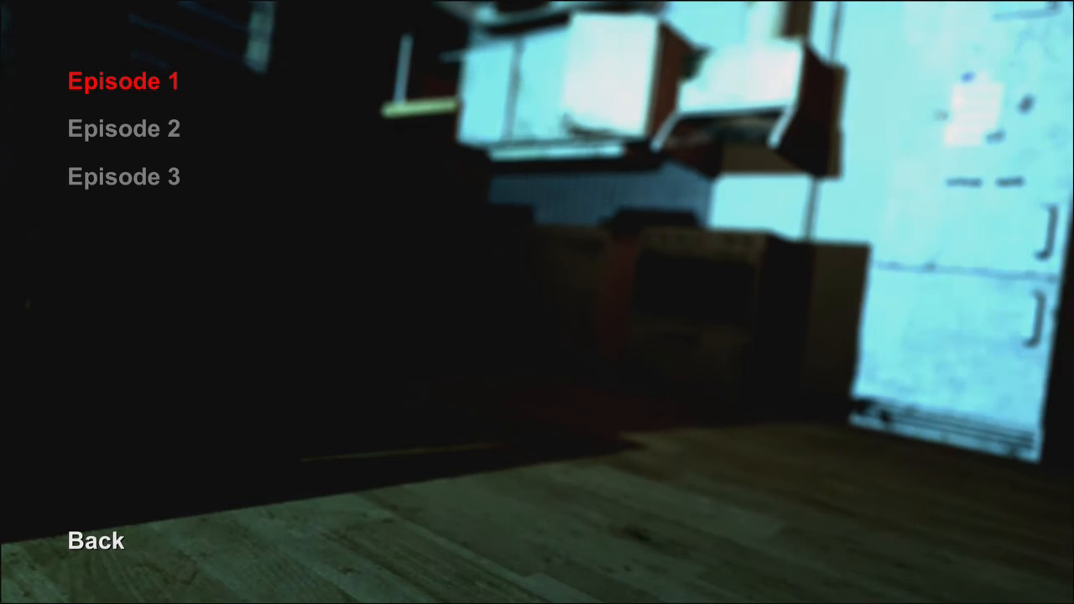
- Start Episode 1 and land in the dim bedroom with bed, desk and window
click(124, 81)
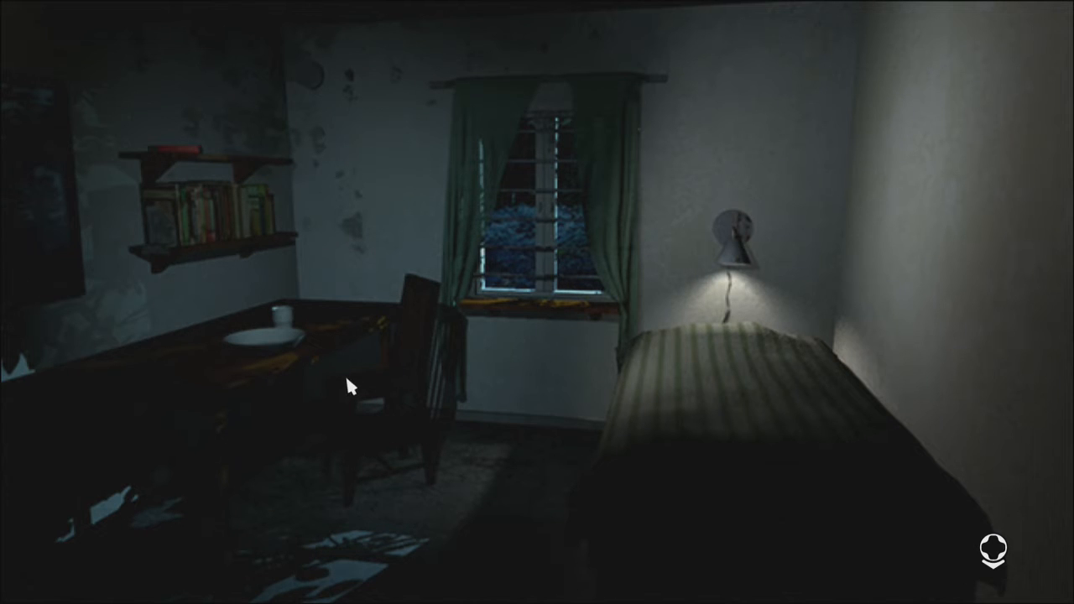
mouse_move(579, 220)
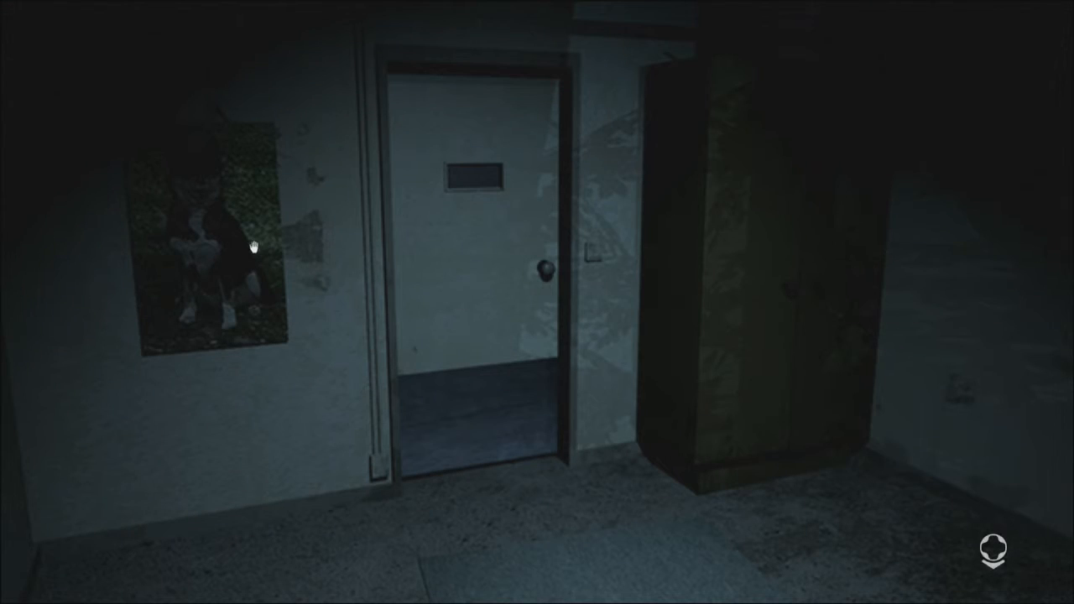
mouse_move(212, 453)
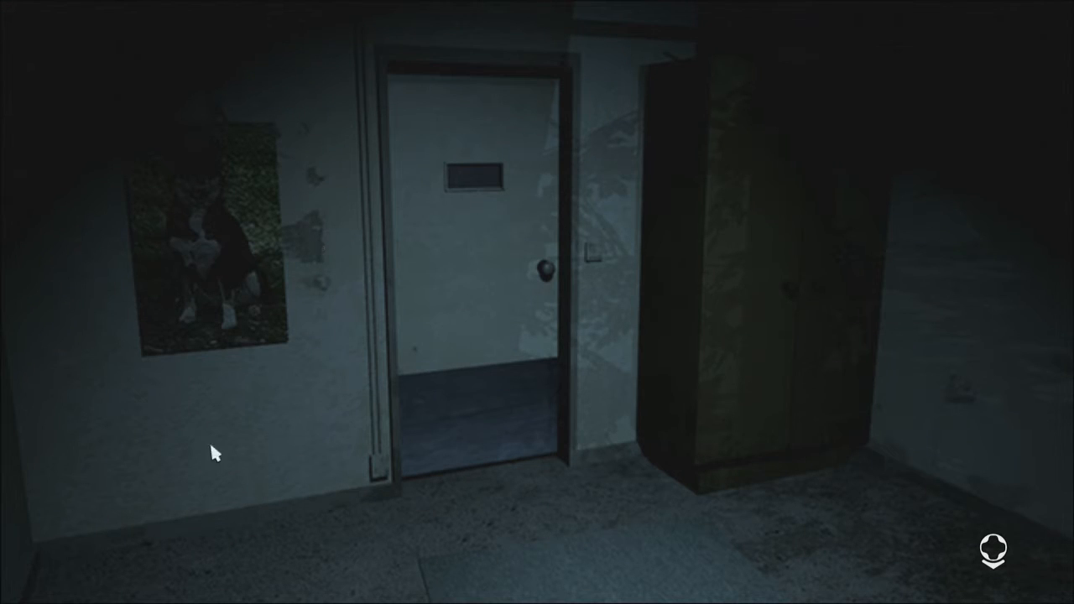
mouse_move(372, 101)
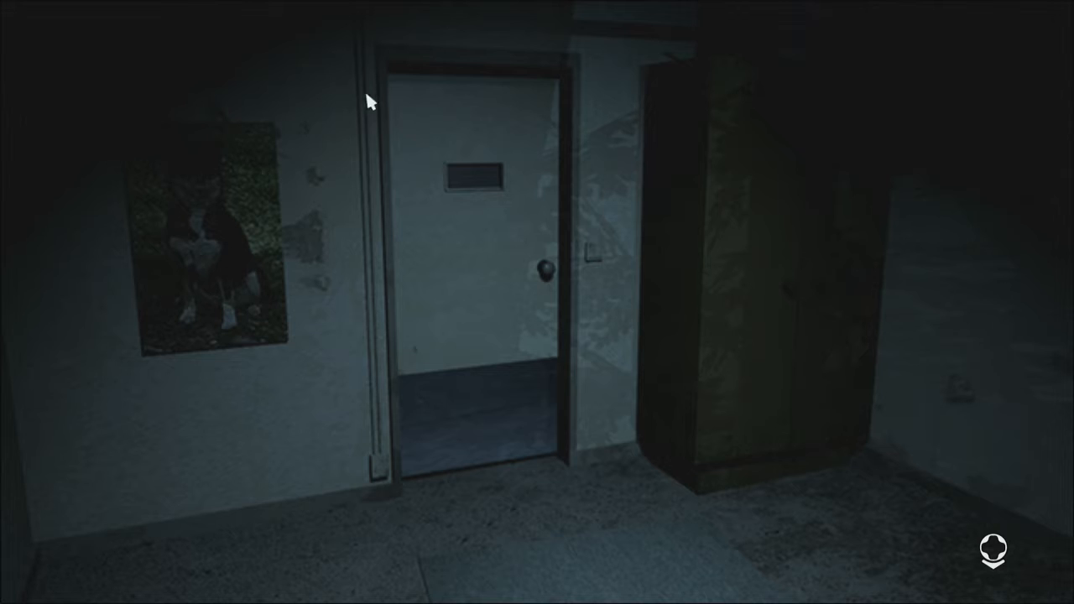
mouse_move(906, 57)
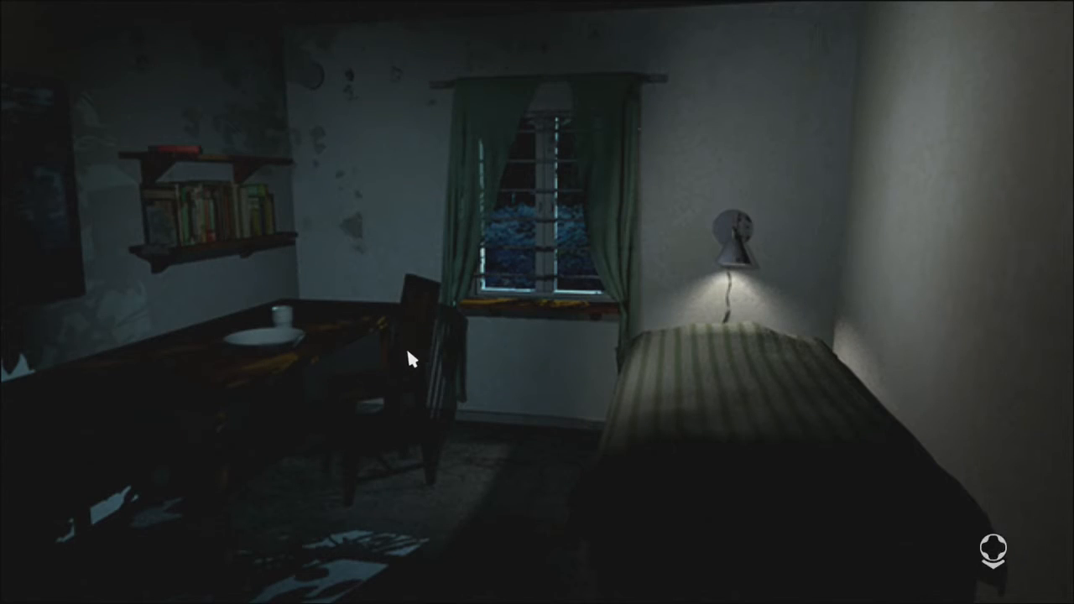
mouse_move(167, 134)
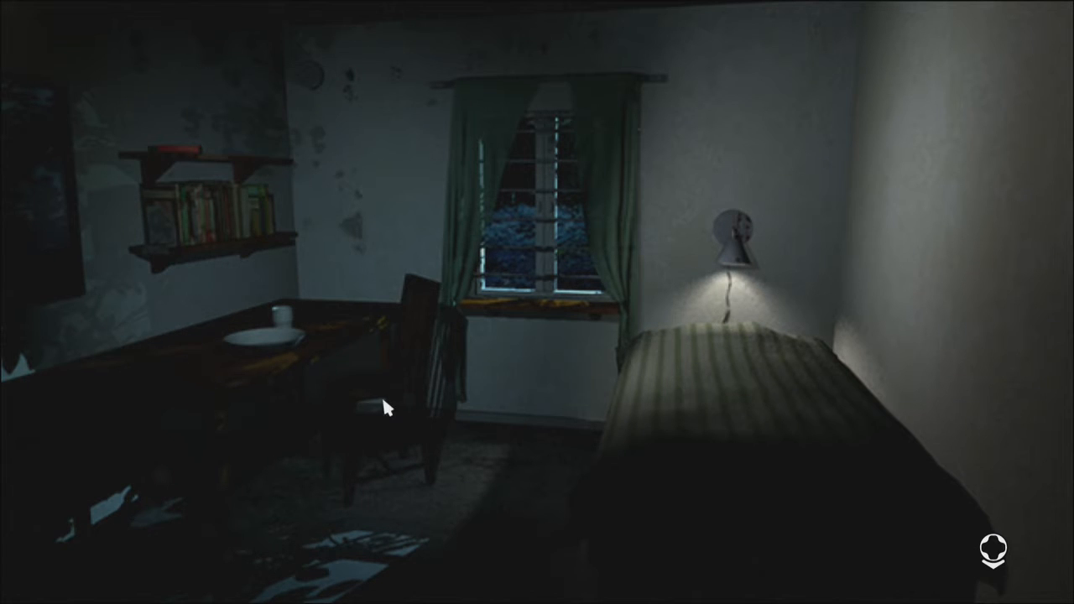
- Walk out of the bedroom into the red-stained room with the open wall vent
click(269, 336)
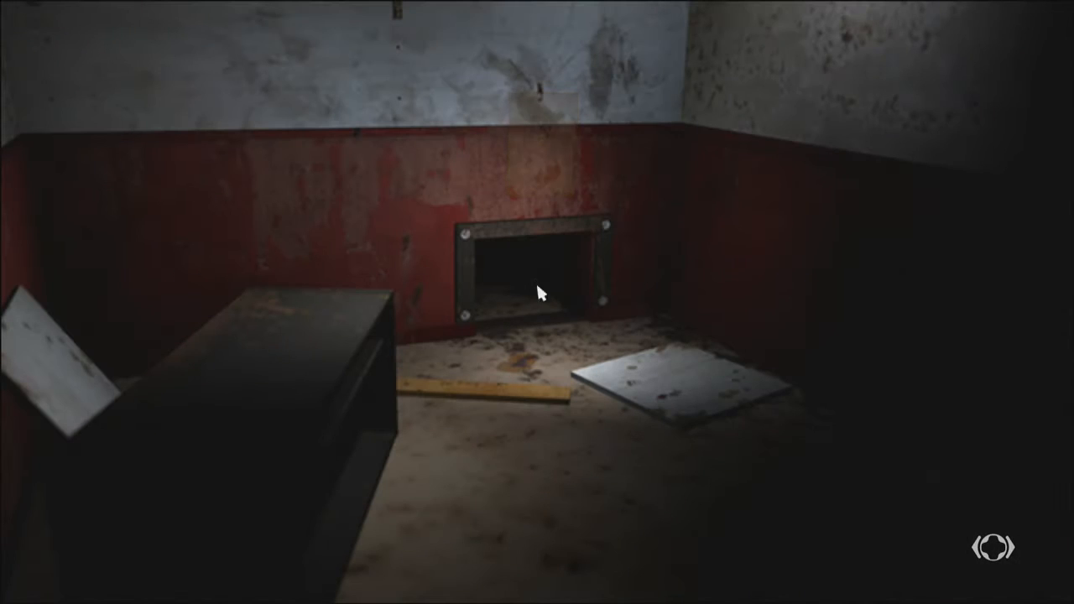
- Head down the debris-strewn hallway toward the glass-paned door
click(537, 277)
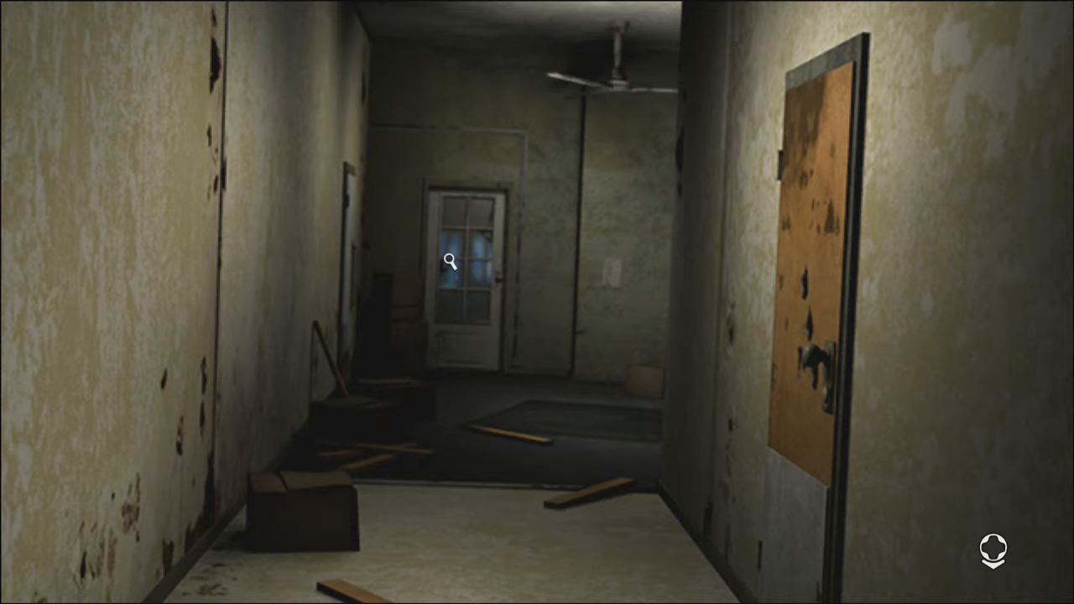
mouse_move(759, 345)
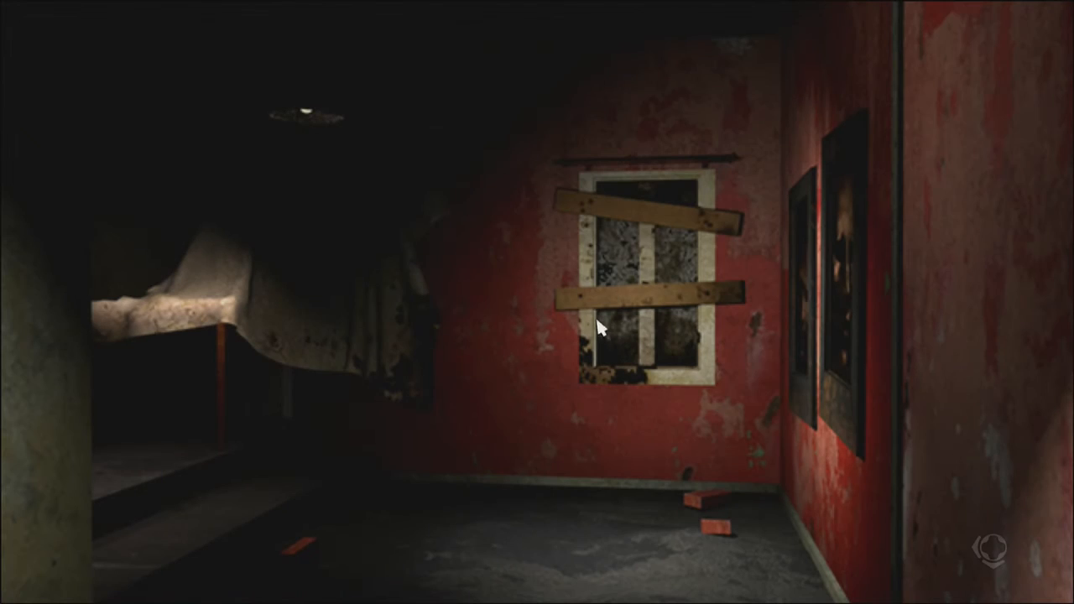
mouse_move(938, 413)
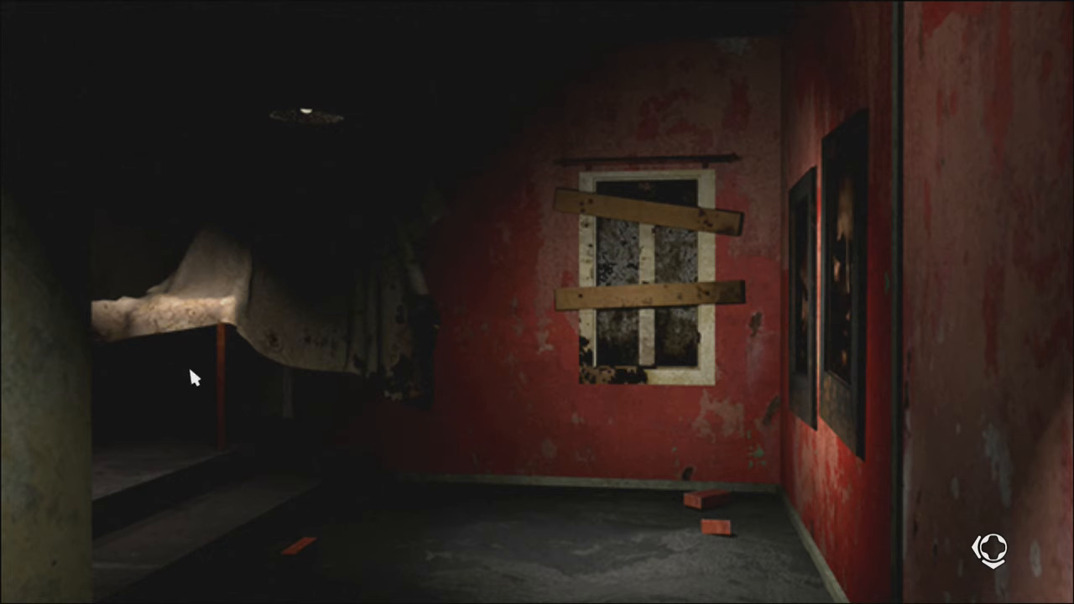
mouse_move(271, 109)
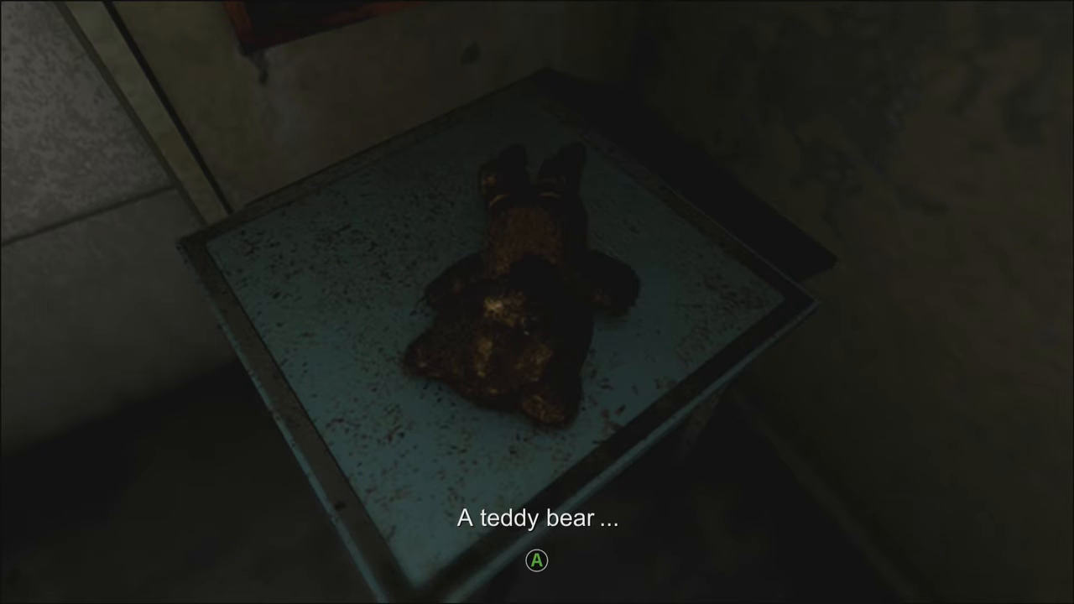
- Put the teddy bear back down and continue toward the brick-wall room
click(537, 560)
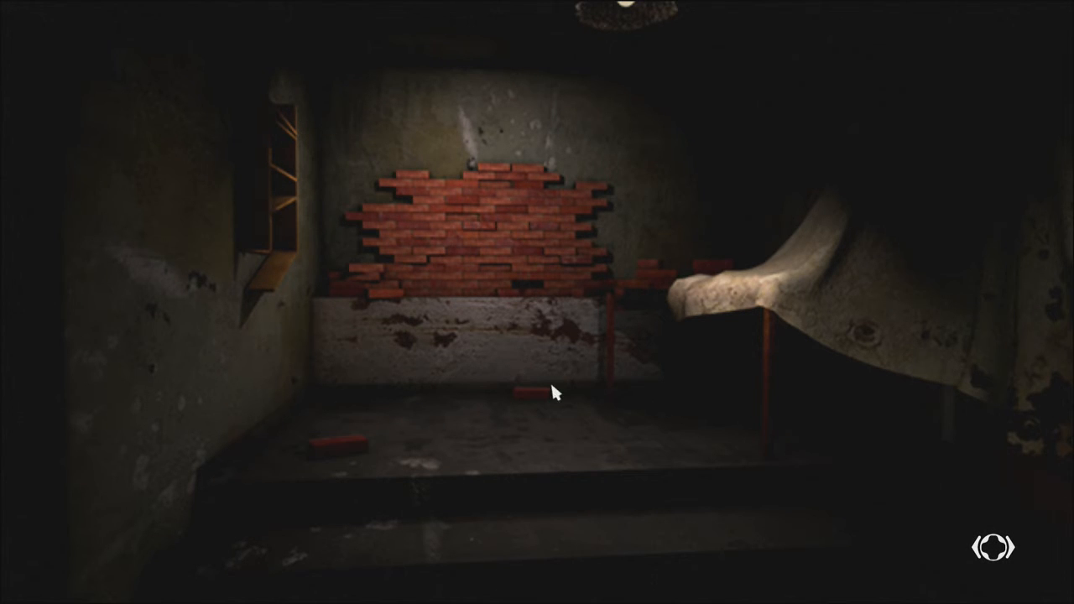
mouse_move(349, 439)
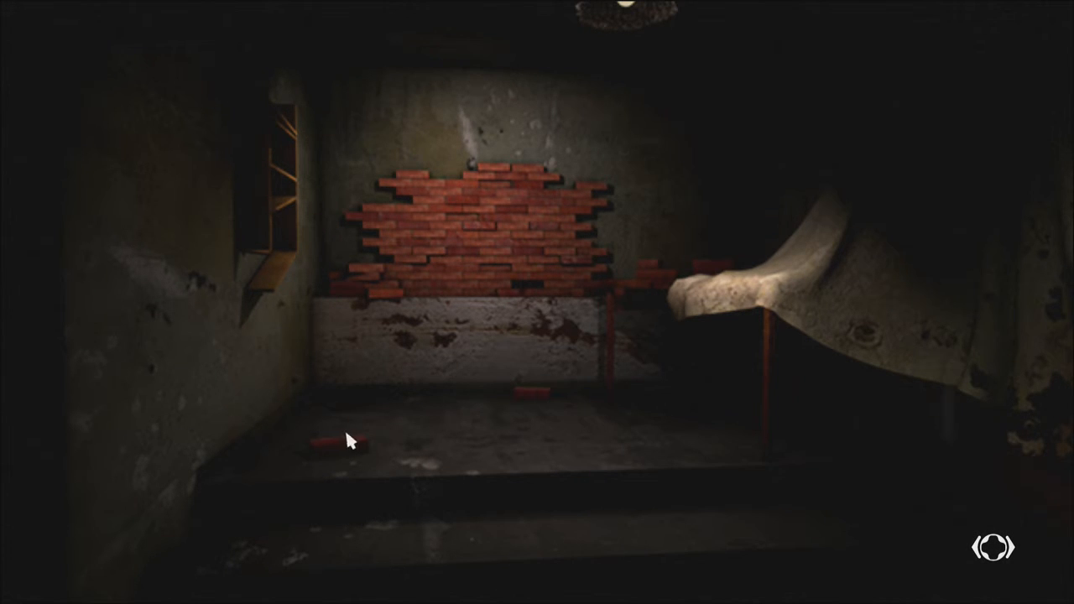
mouse_move(1025, 433)
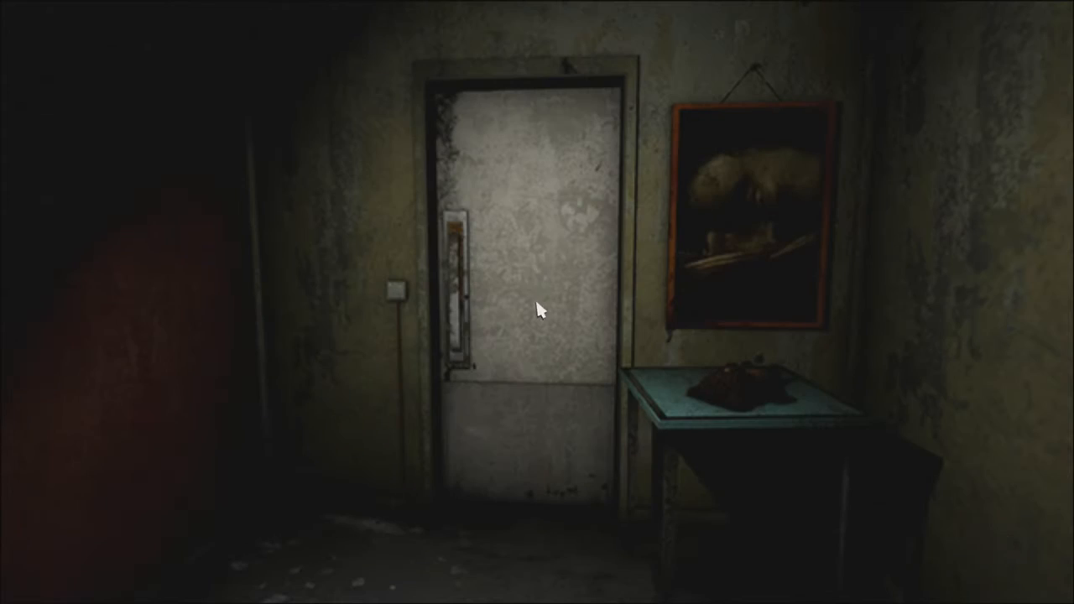
- Review the locked achievements list for Decay - The Mare in the Xbox guide
key(Xbox)
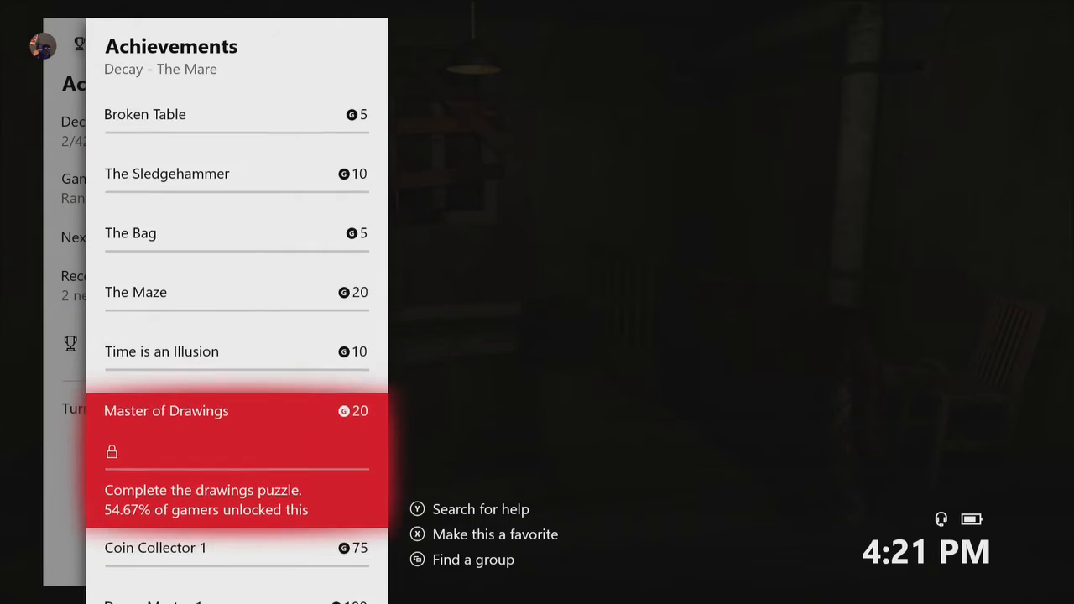
scroll(down, 3)
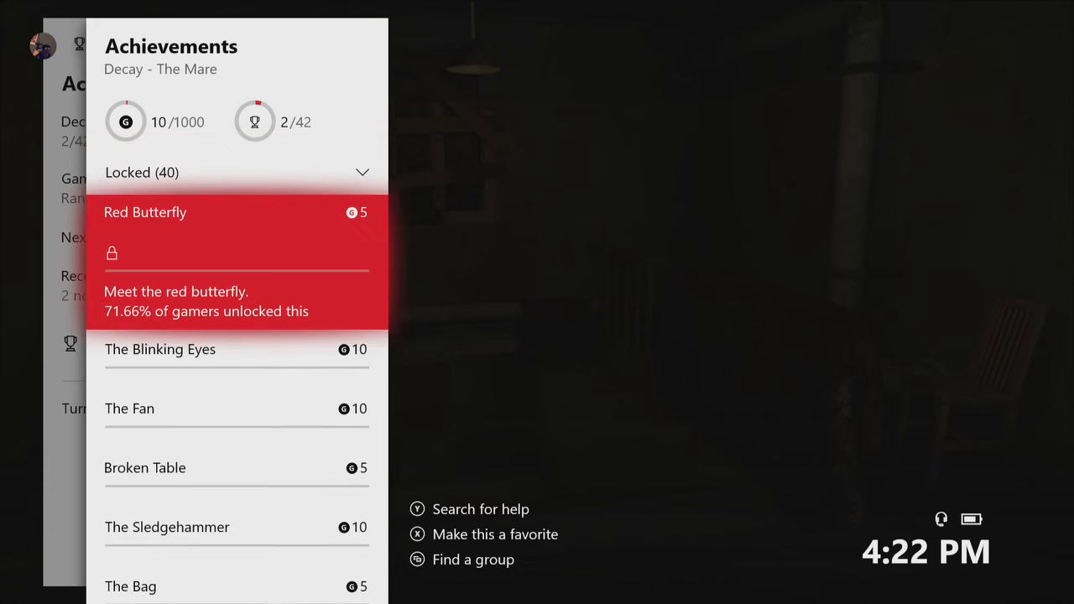
scroll(down, 3)
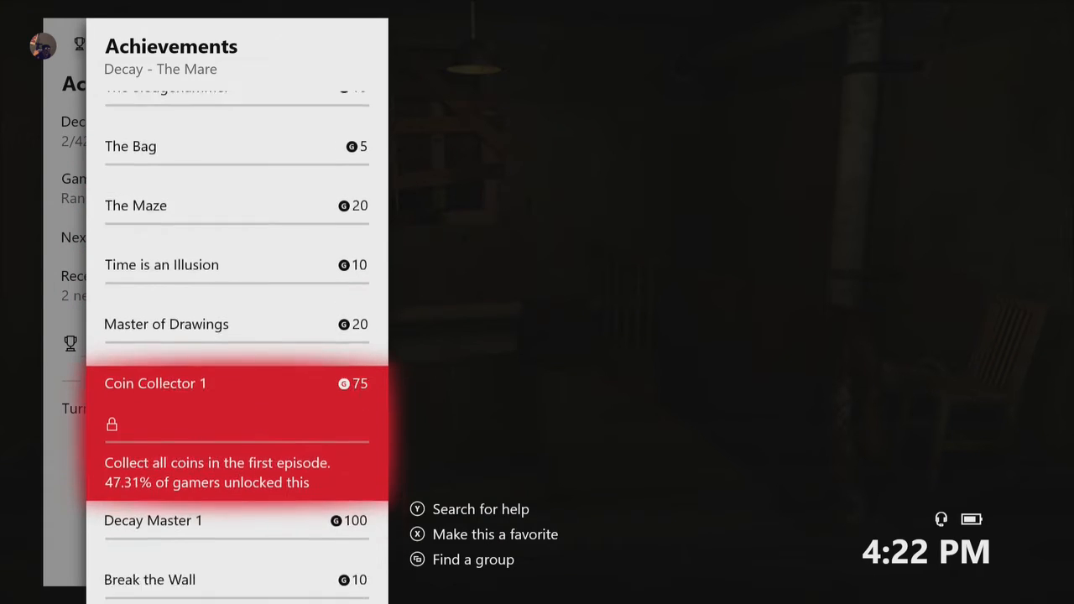
scroll(down, 3)
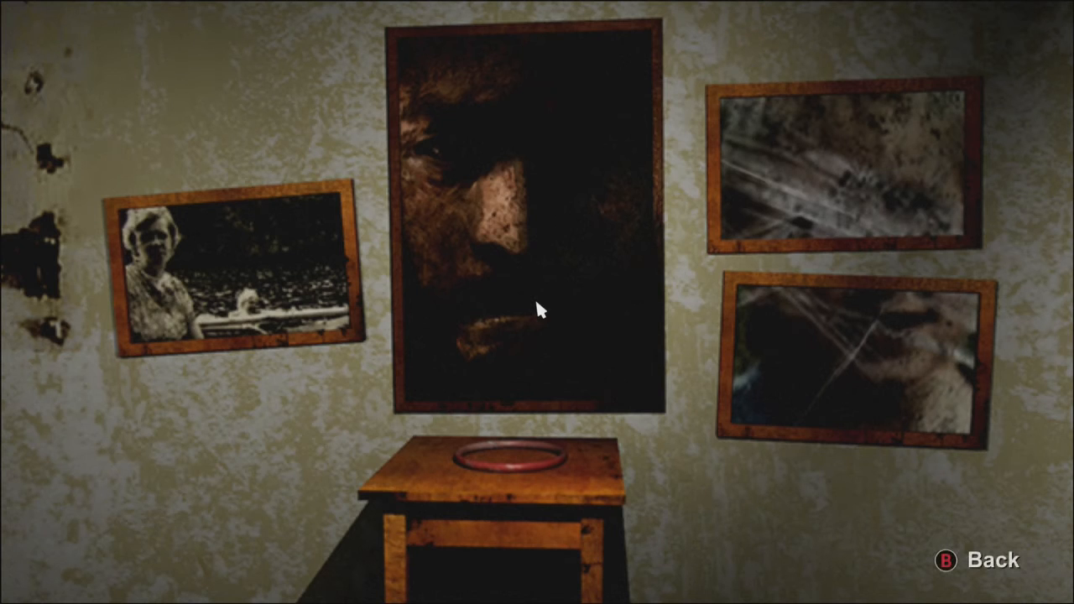
mouse_move(540, 468)
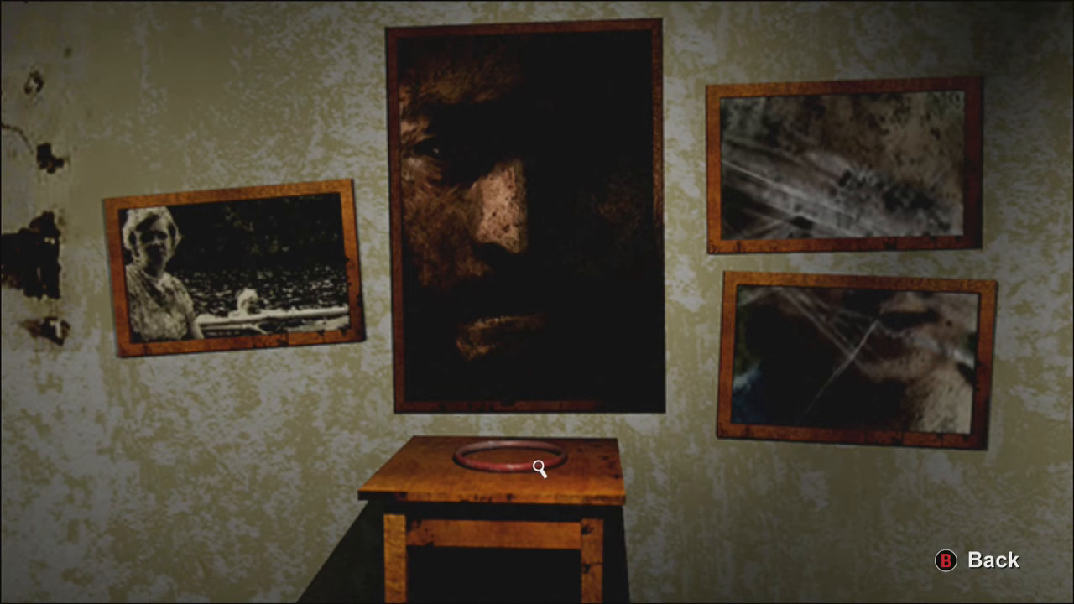
- Zoom in on the reddish ring lying on the table under the photographs
click(541, 467)
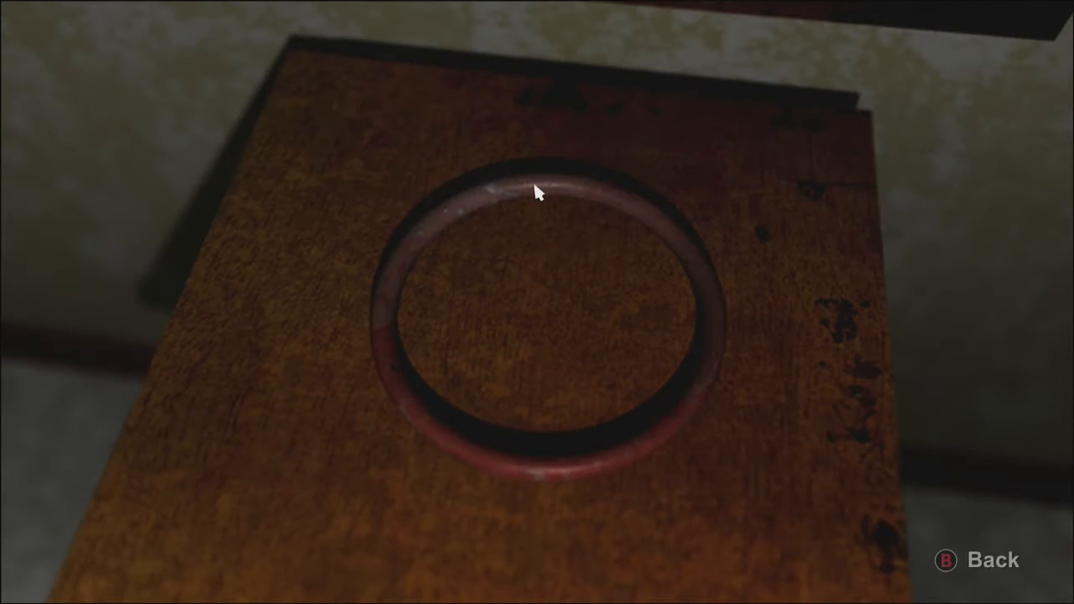
mouse_move(469, 219)
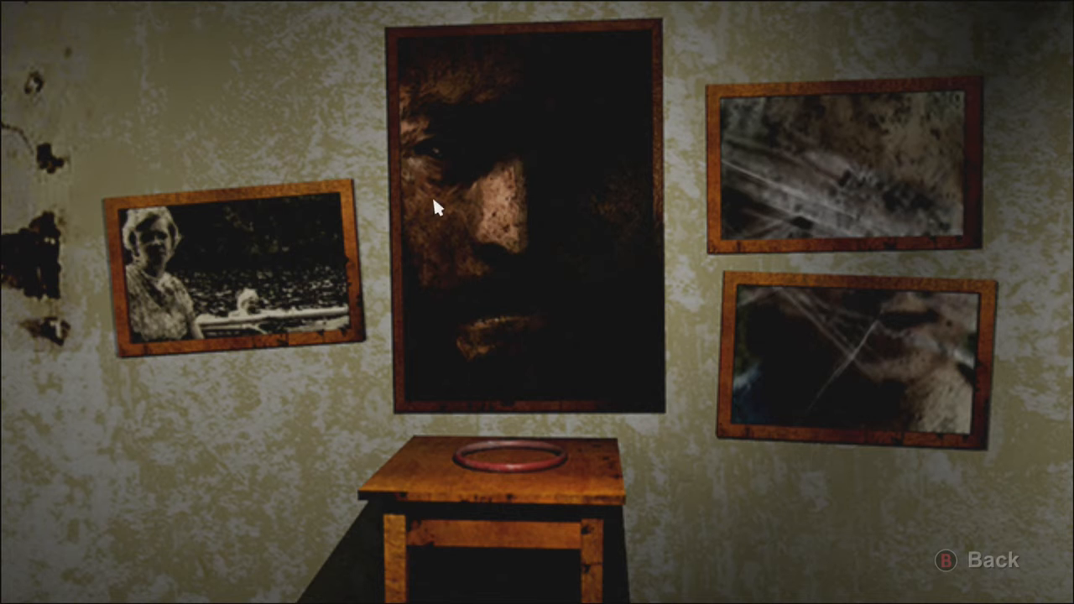
mouse_move(166, 245)
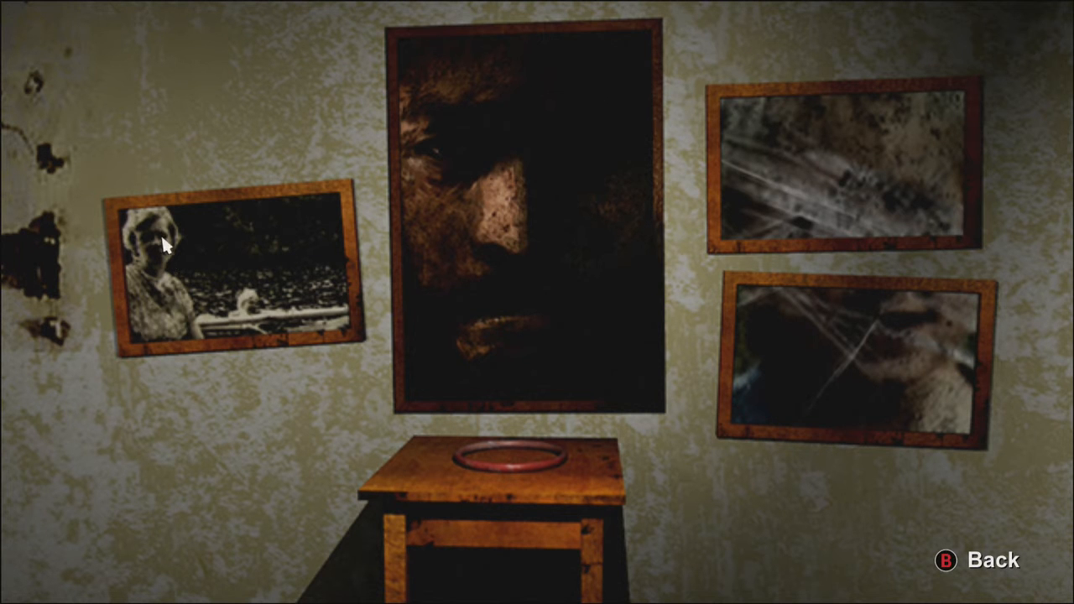
mouse_move(819, 260)
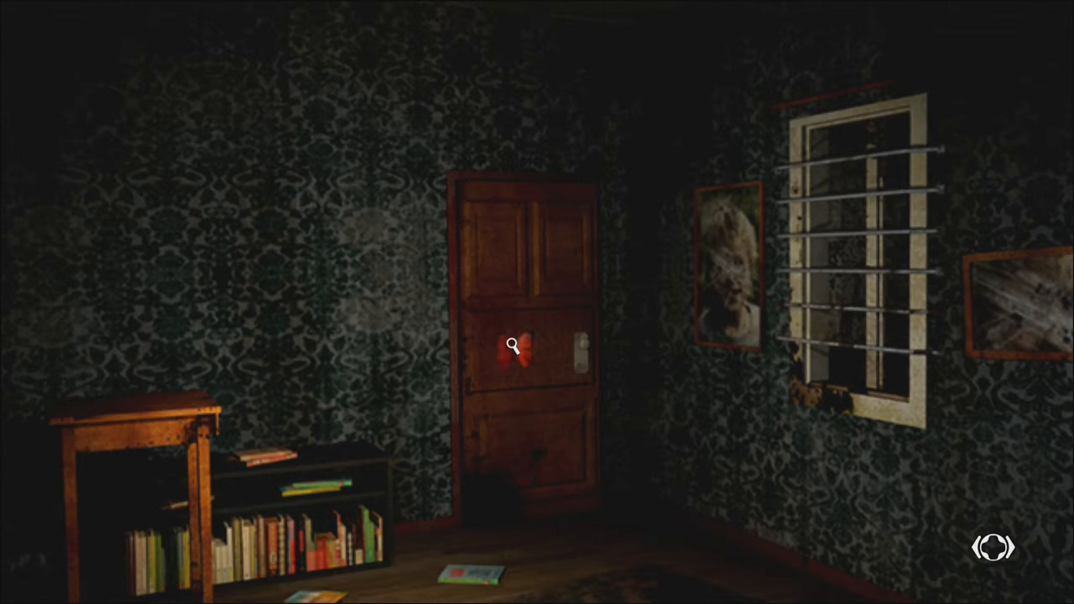
- Examine the red object fixed to the green-wallpapered room's door
click(513, 344)
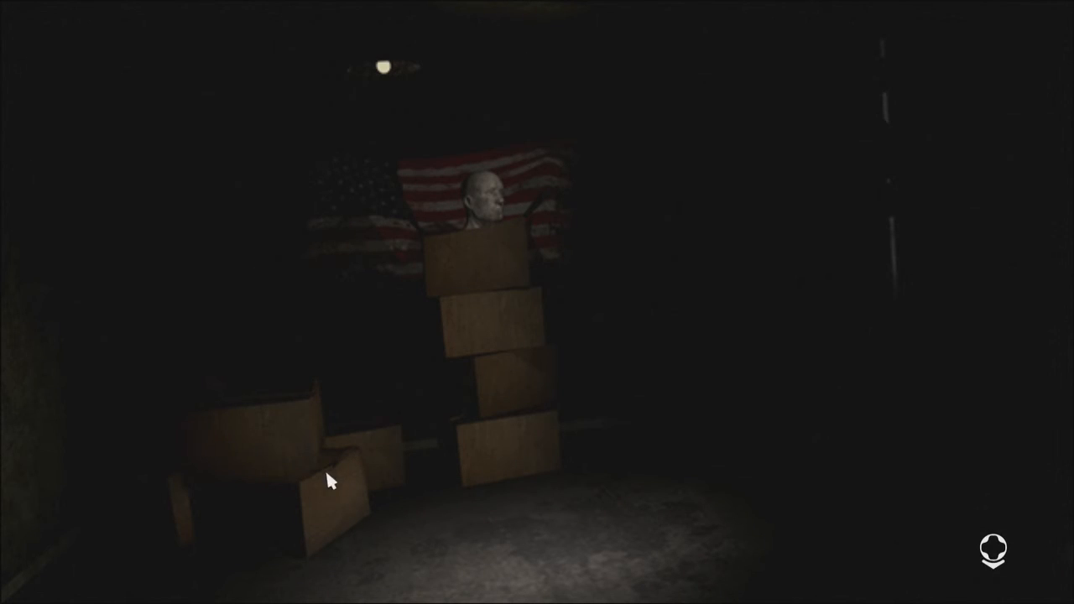
mouse_move(342, 353)
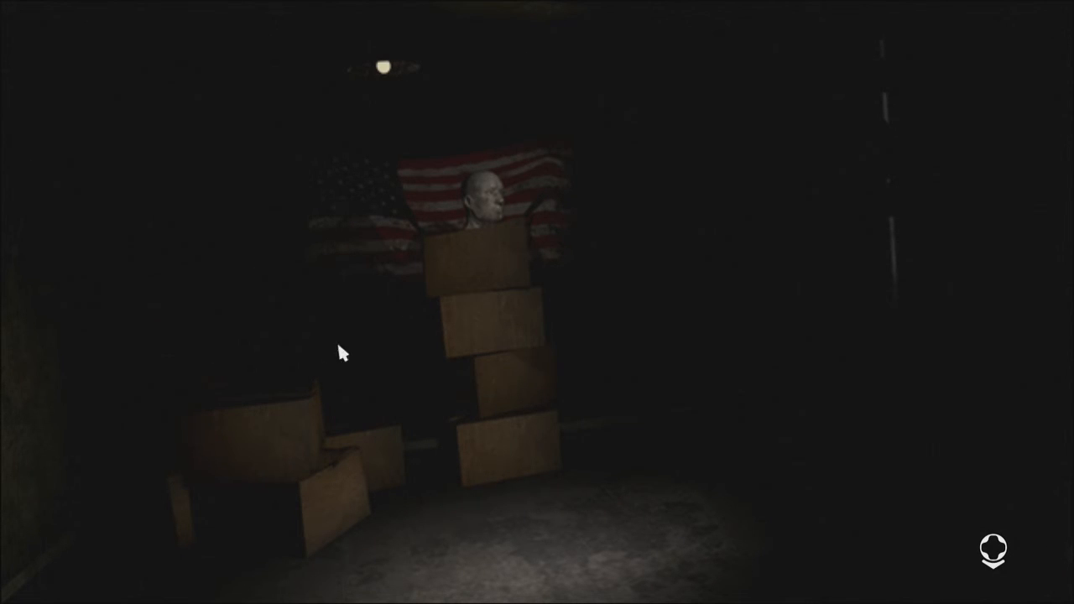
mouse_move(512, 383)
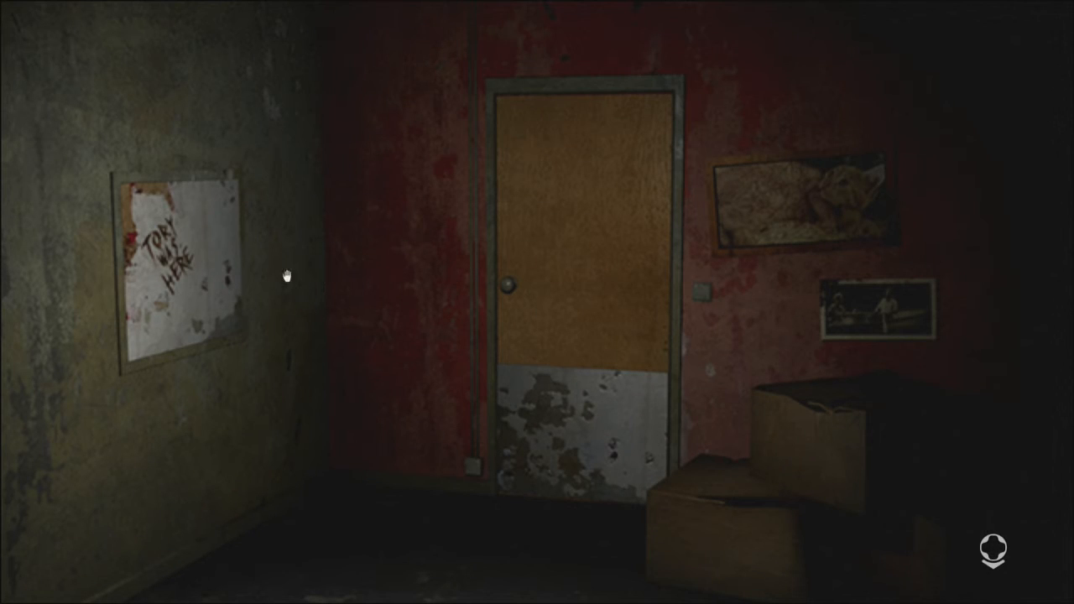
- Check the wall hotspot, then go through the red room's door into the corridor
click(176, 269)
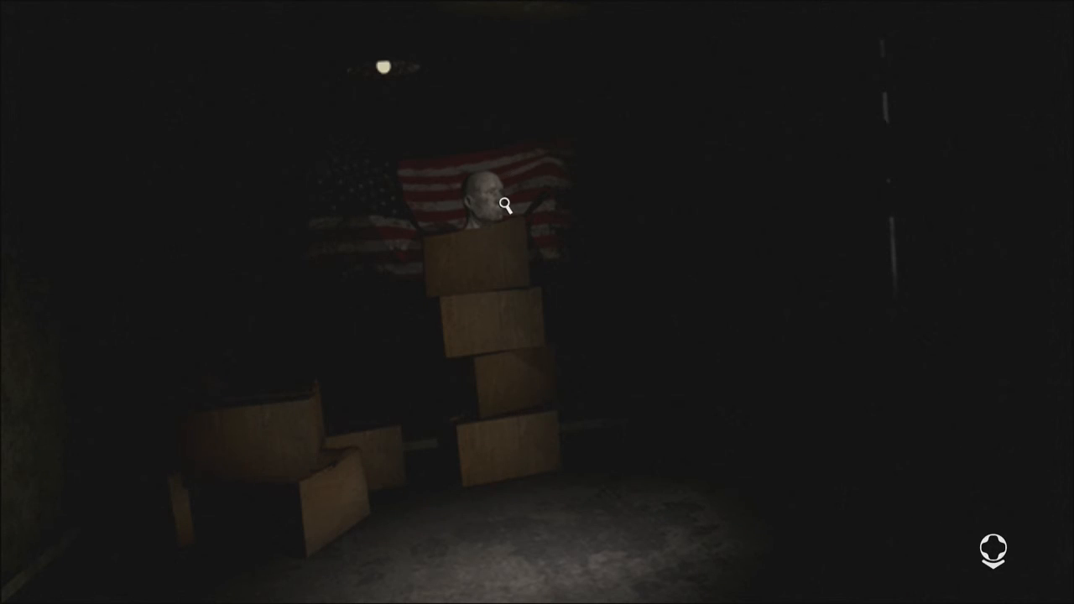
mouse_move(871, 246)
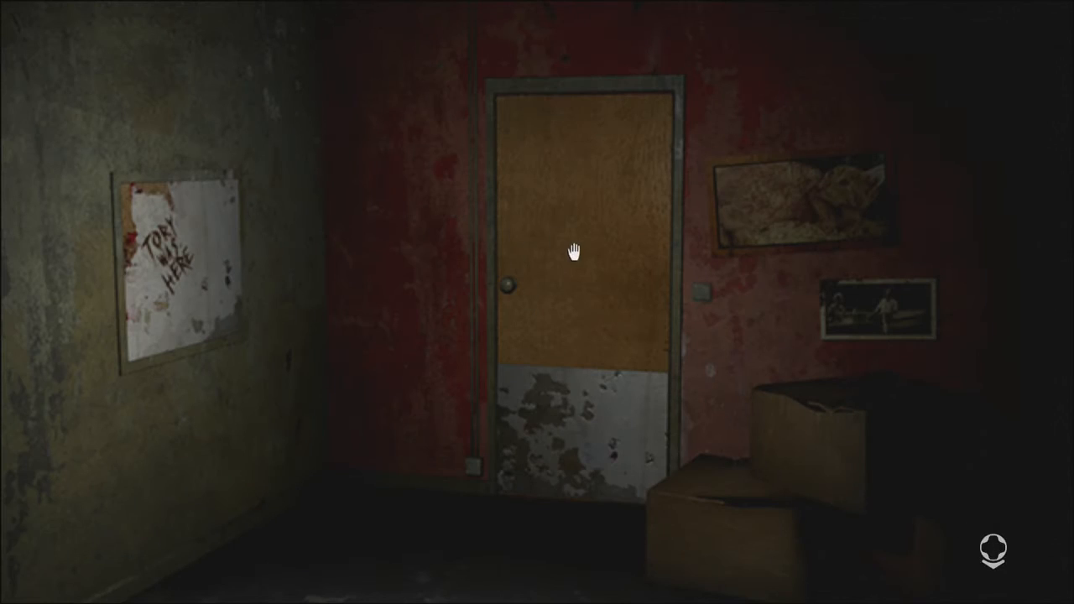
click(574, 252)
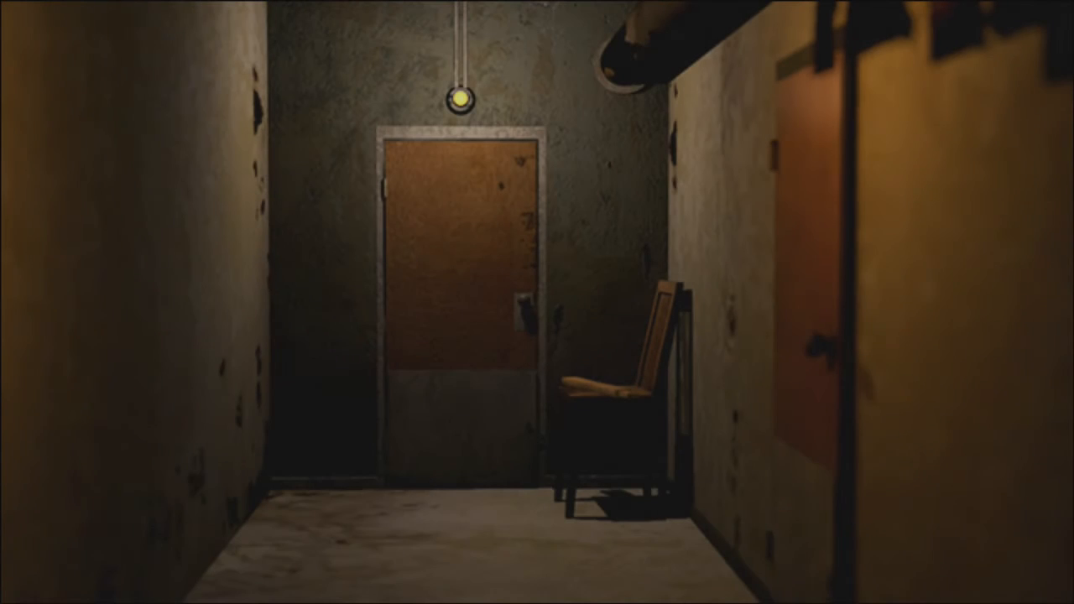
- Zoom in on the corridor chair and take the wooden handle from it
click(604, 386)
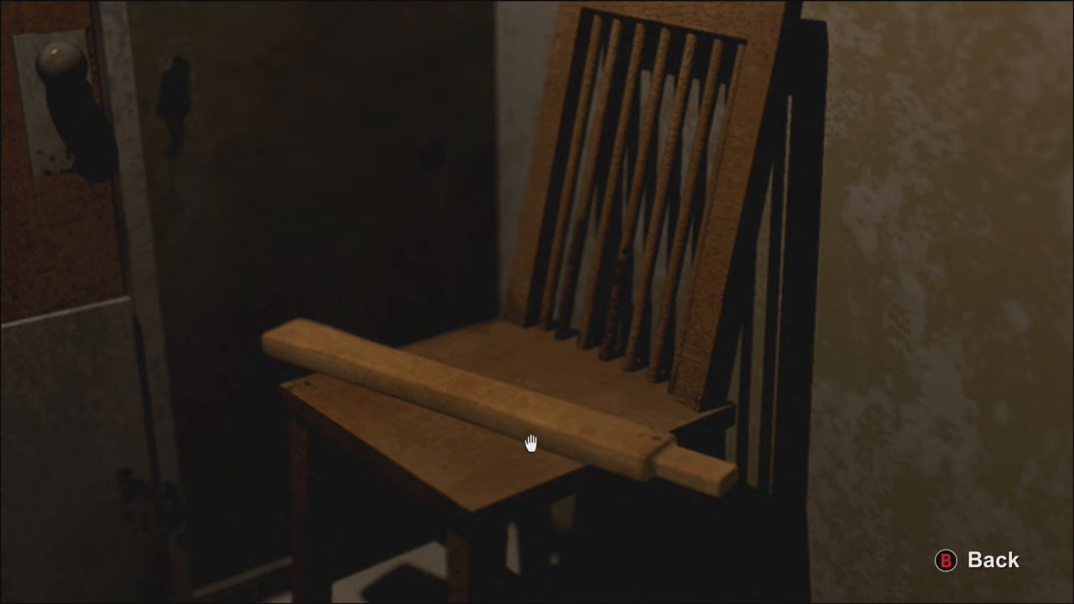
click(530, 443)
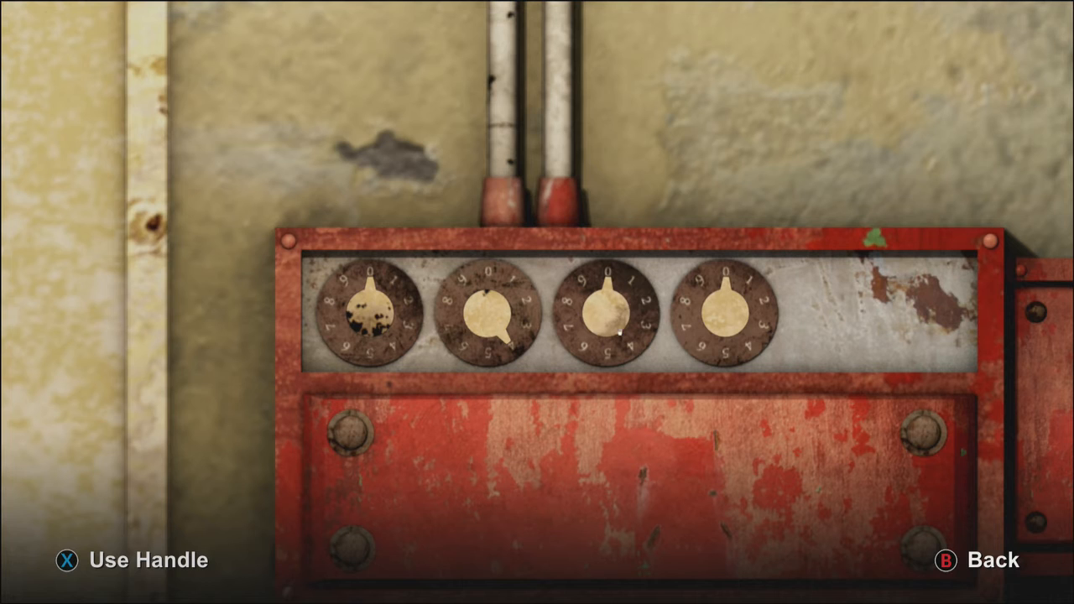
- Rotate the leftmost dial, then another dial, on the red wall panel
click(373, 311)
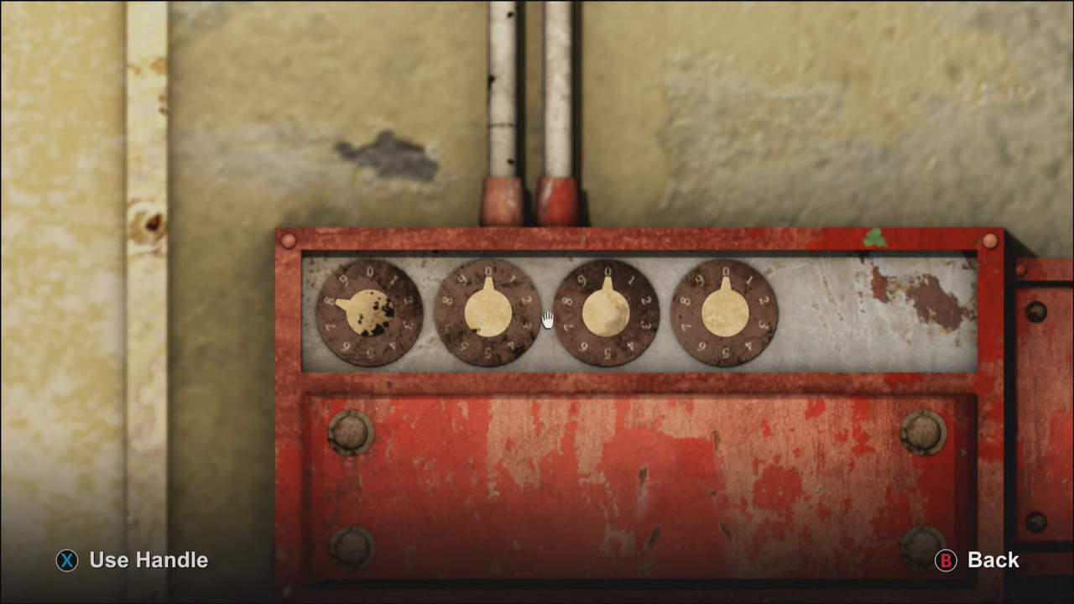
click(725, 312)
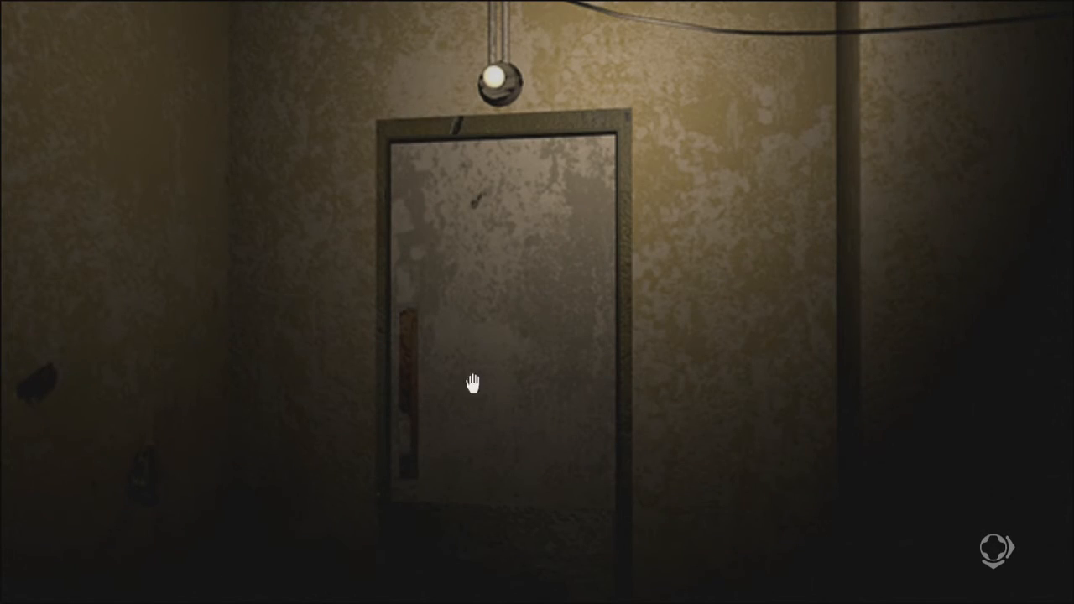
- Go through the grey metal door into the cluttered corridor ending at the barred gate
click(473, 382)
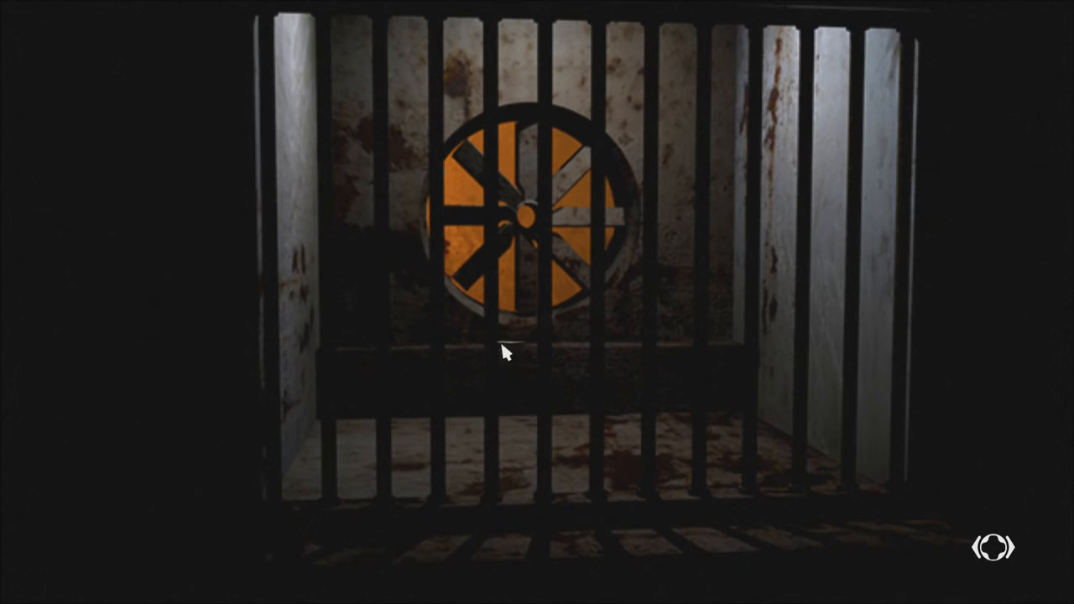
mouse_move(494, 463)
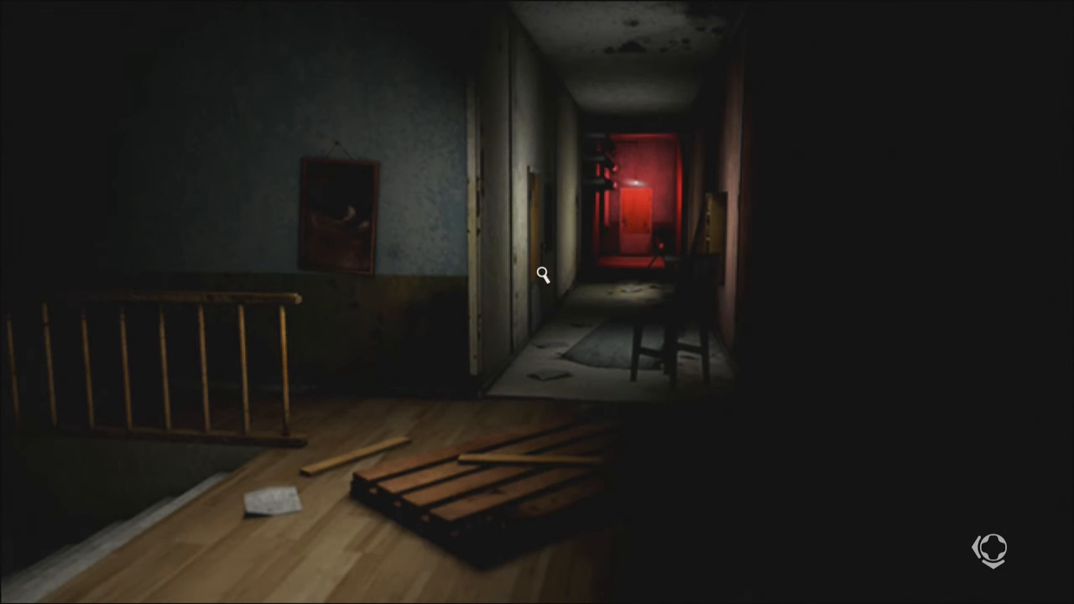
mouse_move(544, 234)
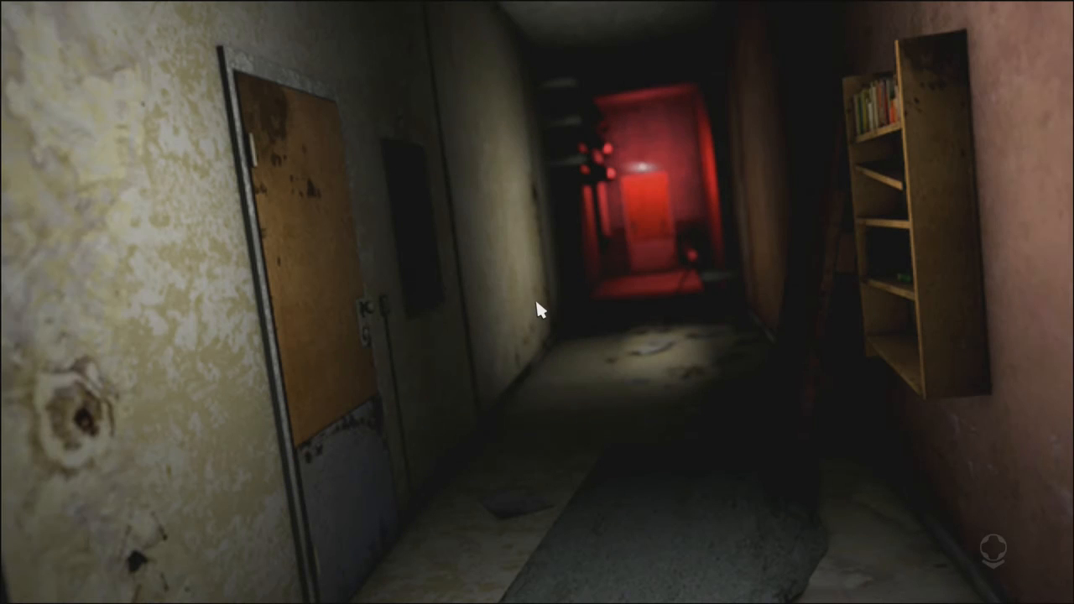
mouse_move(915, 282)
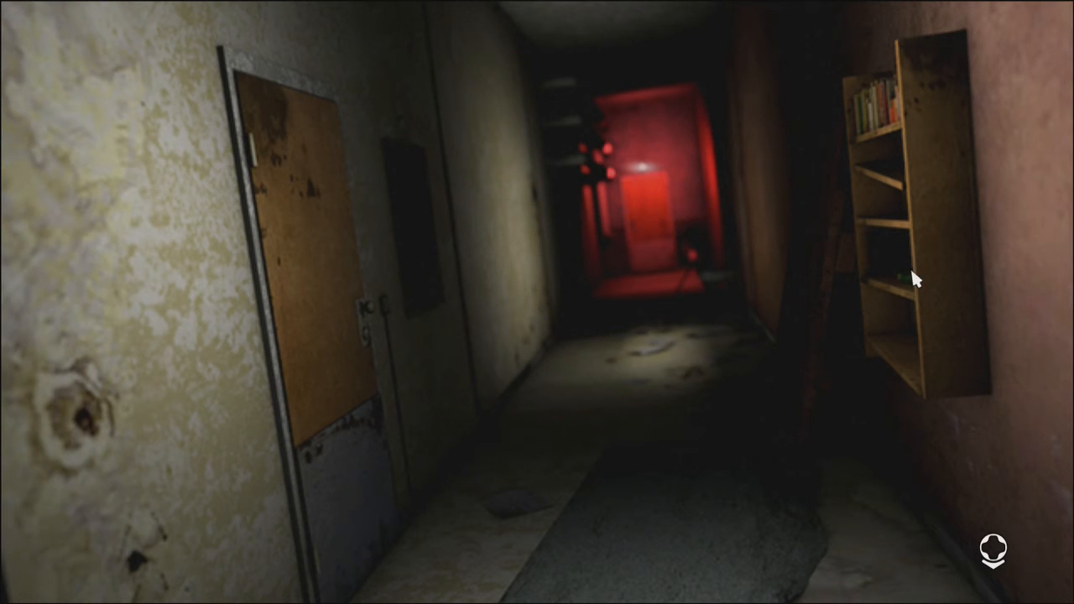
mouse_move(869, 131)
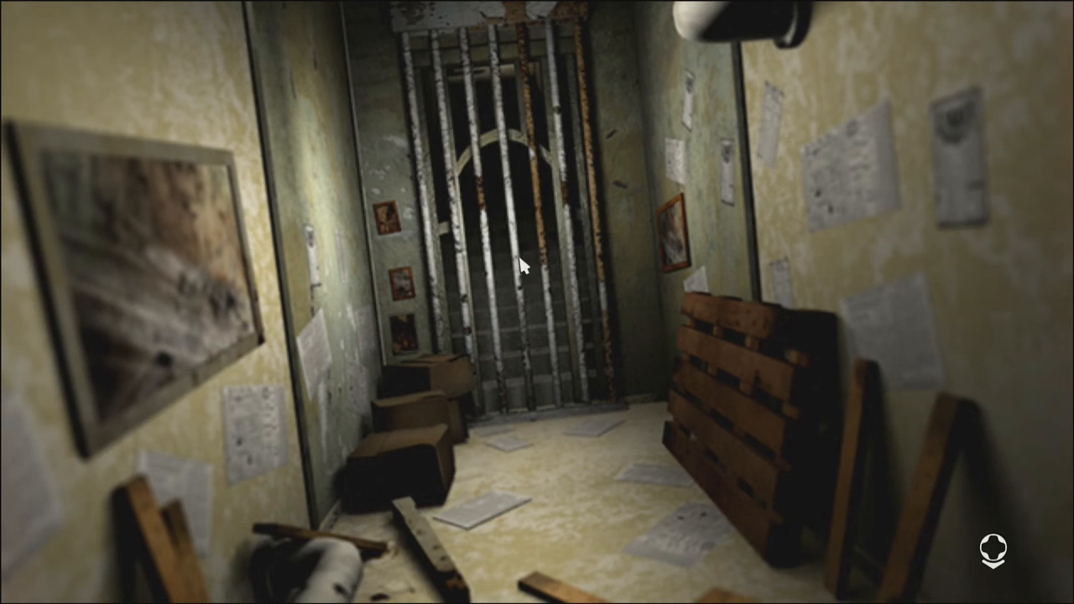
mouse_move(866, 245)
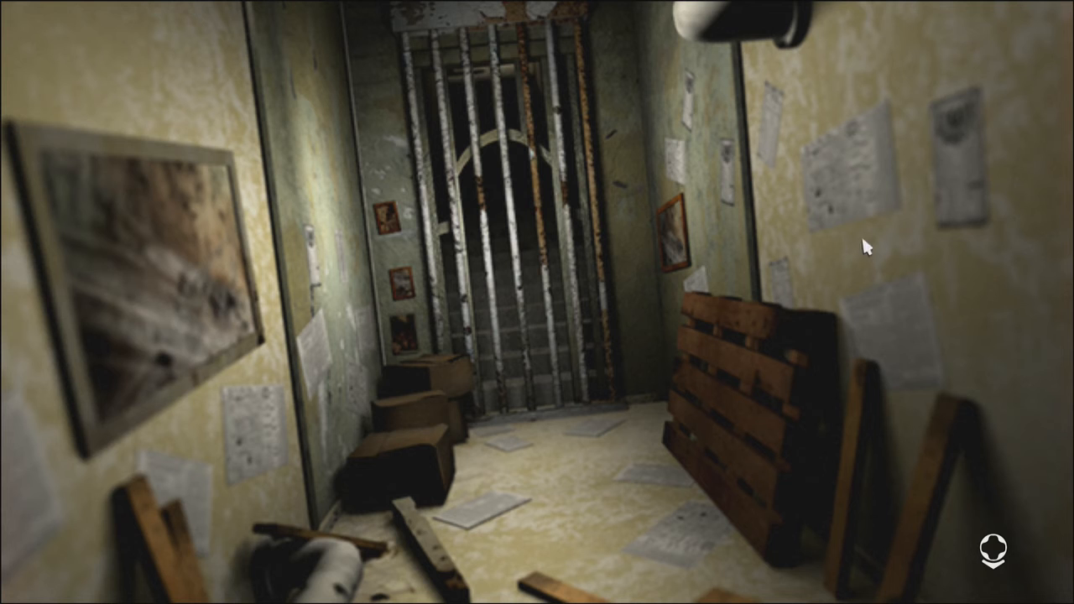
mouse_move(520, 403)
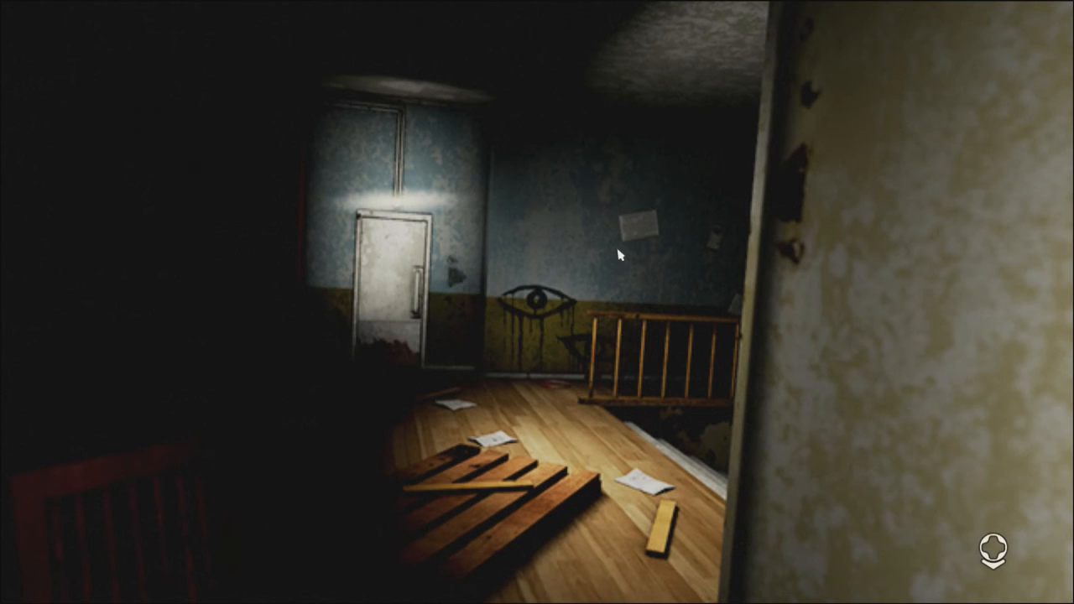
mouse_move(484, 411)
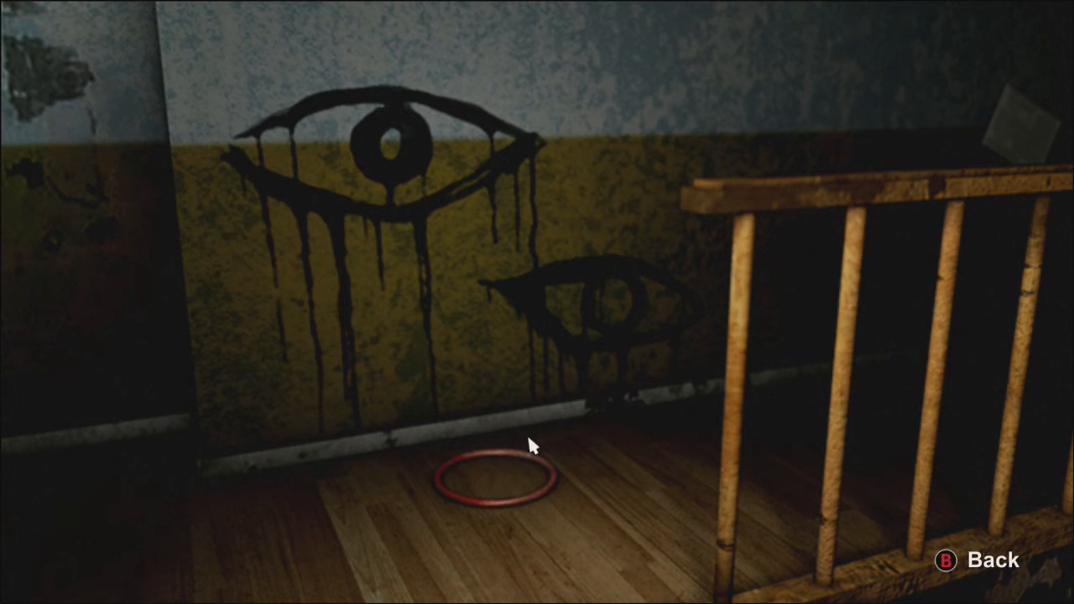
mouse_move(906, 201)
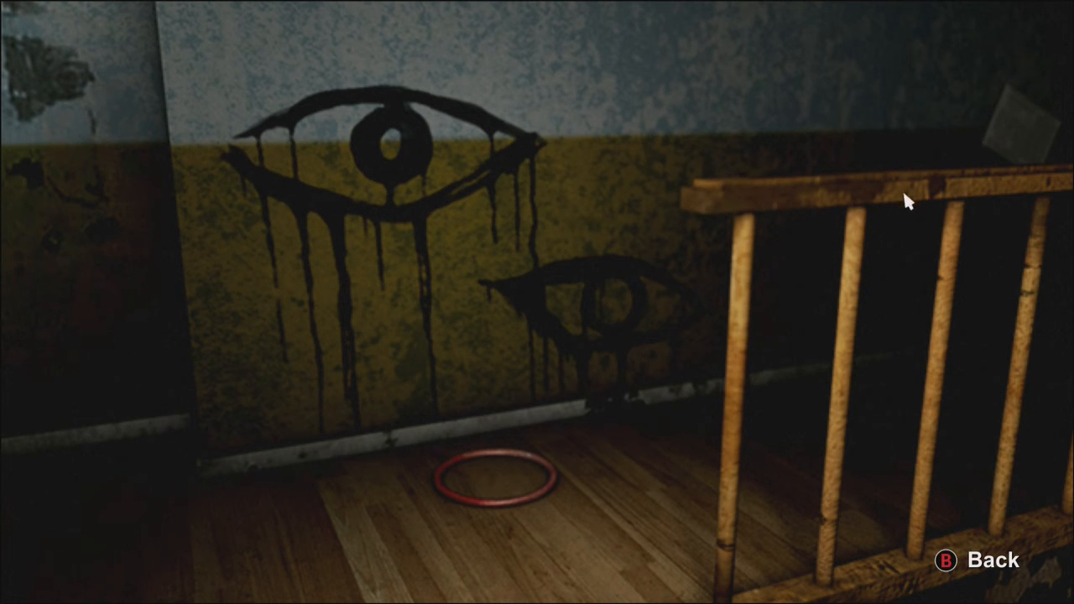
mouse_move(515, 141)
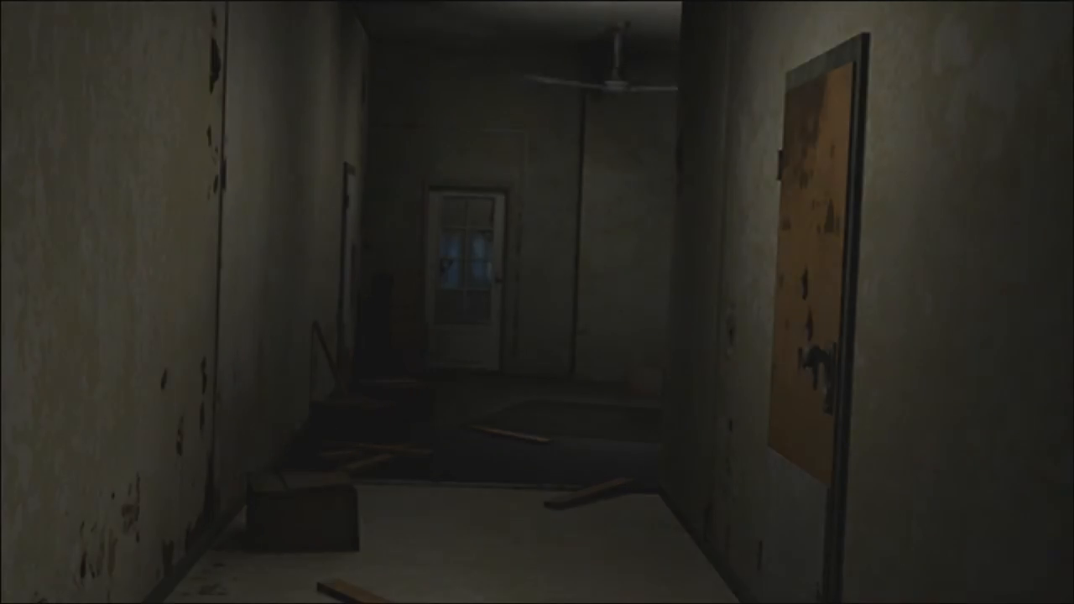
- Walk down the hallway and enter the stairwell through the door with the glowing window
click(805, 252)
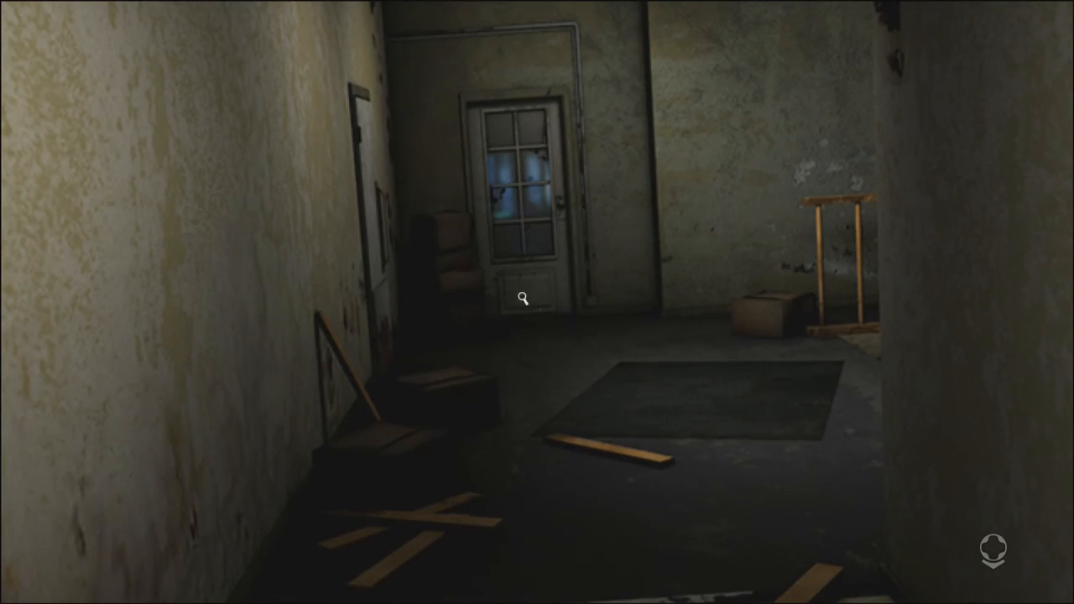
click(520, 299)
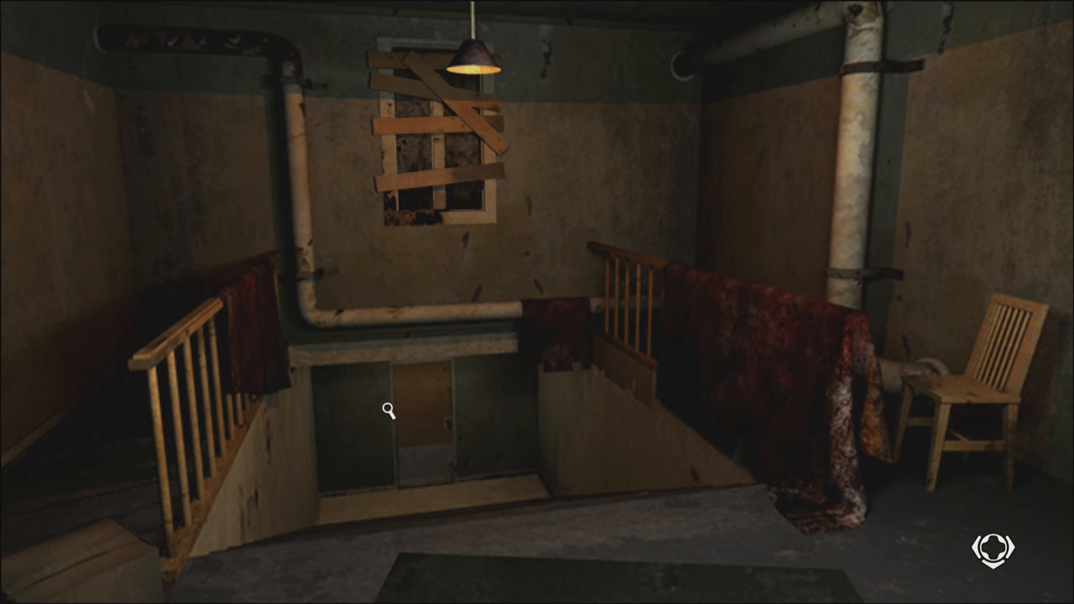
- Go down the stairs into the basement with the flag and stacked boxes
click(388, 411)
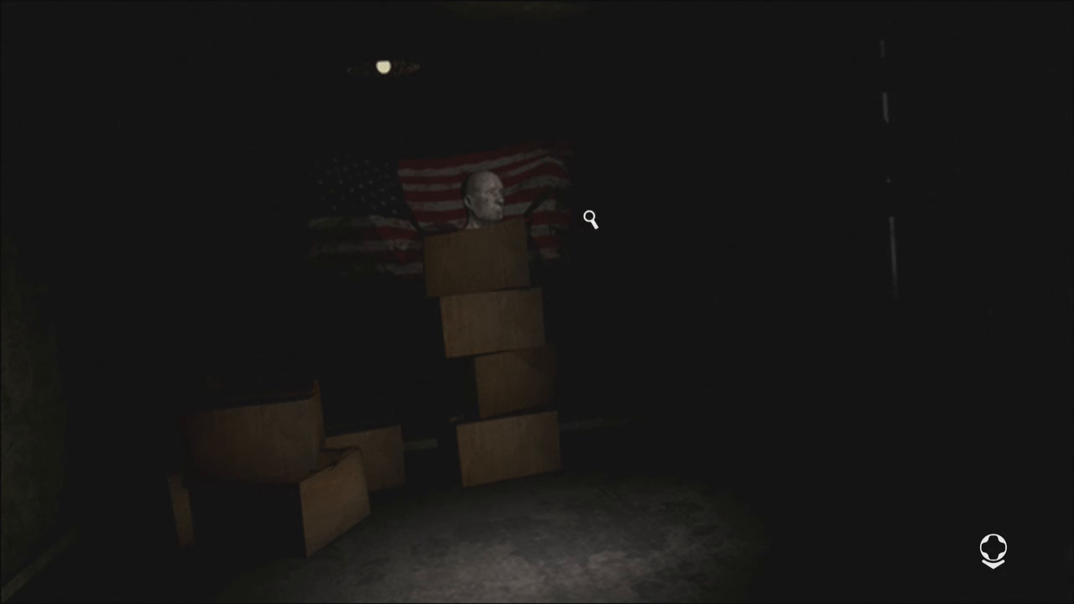
mouse_move(900, 265)
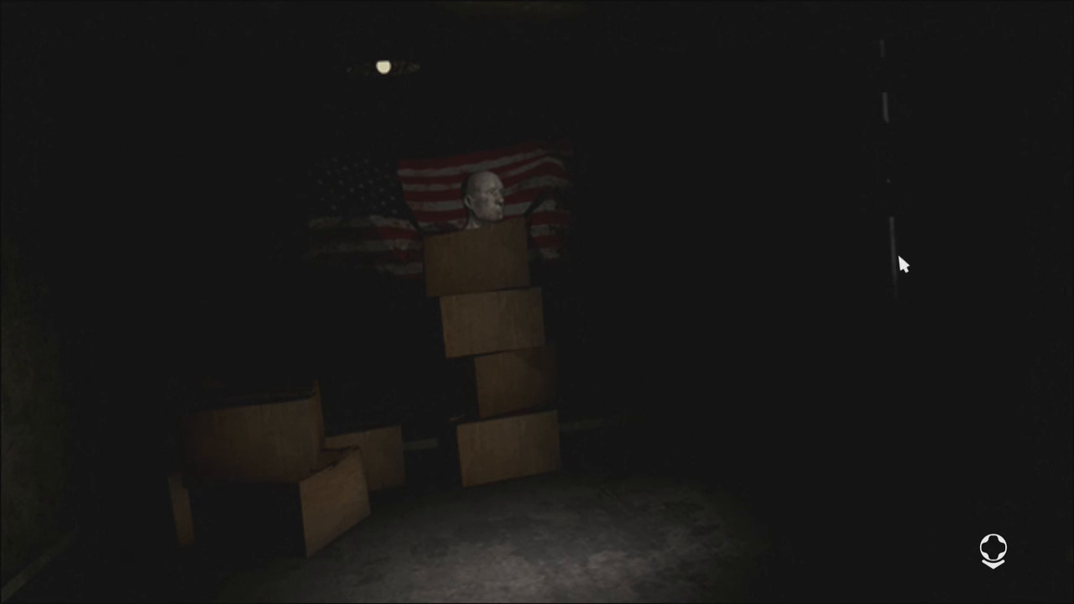
mouse_move(580, 191)
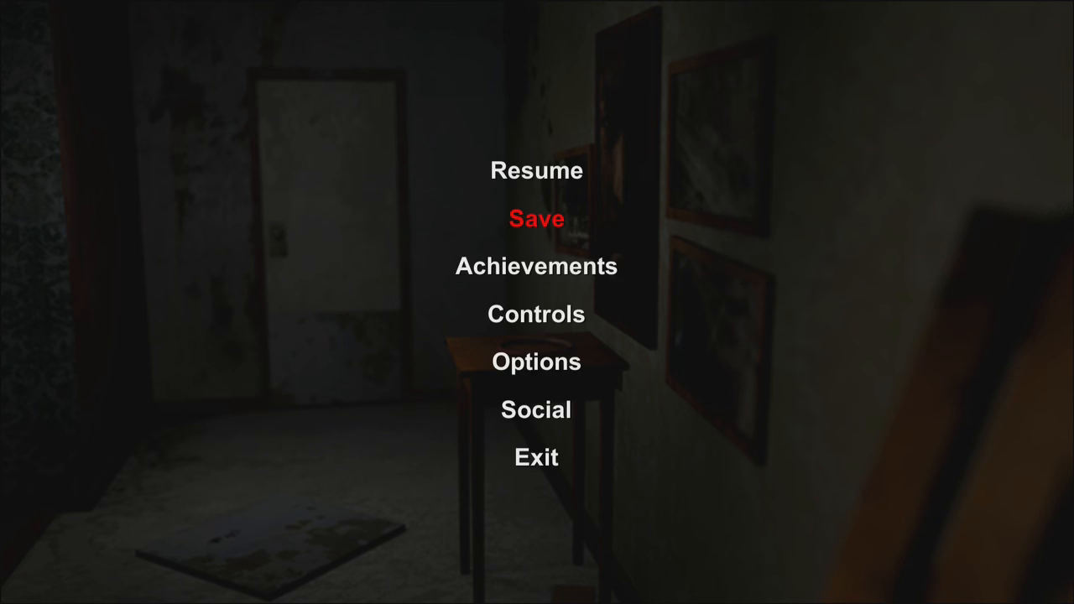
mouse_move(537, 362)
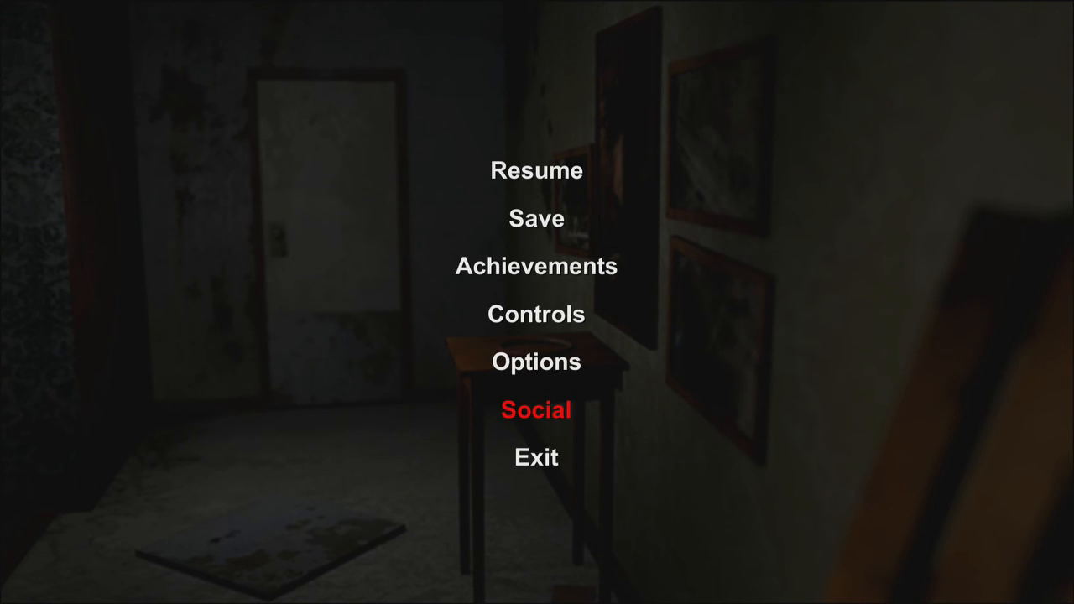
mouse_move(537, 456)
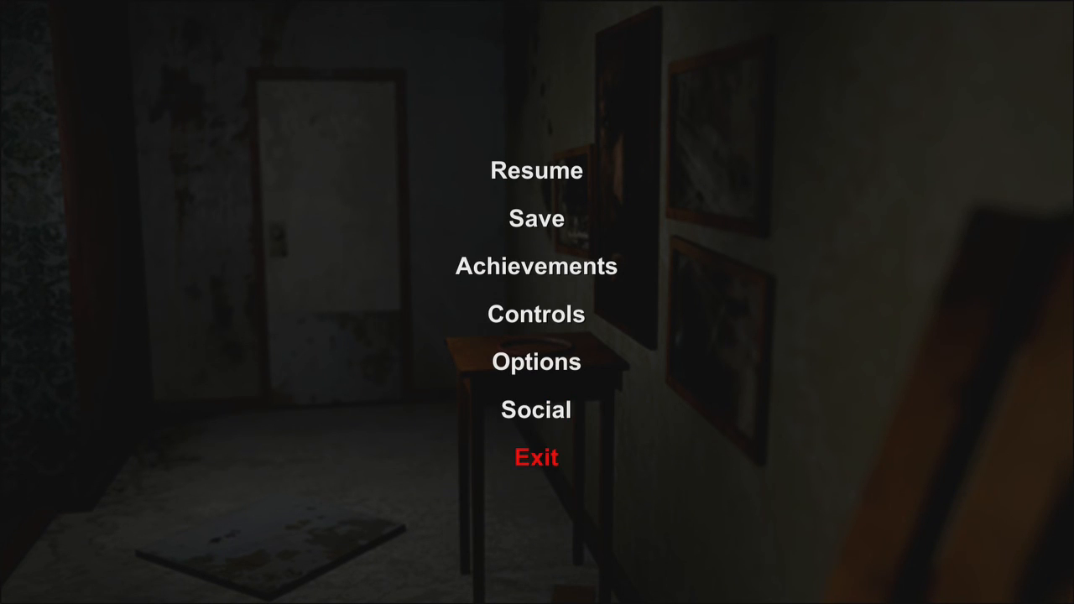
- Choose Exit in the pause menu, bringing up the unsaved-progress confirmation
click(537, 456)
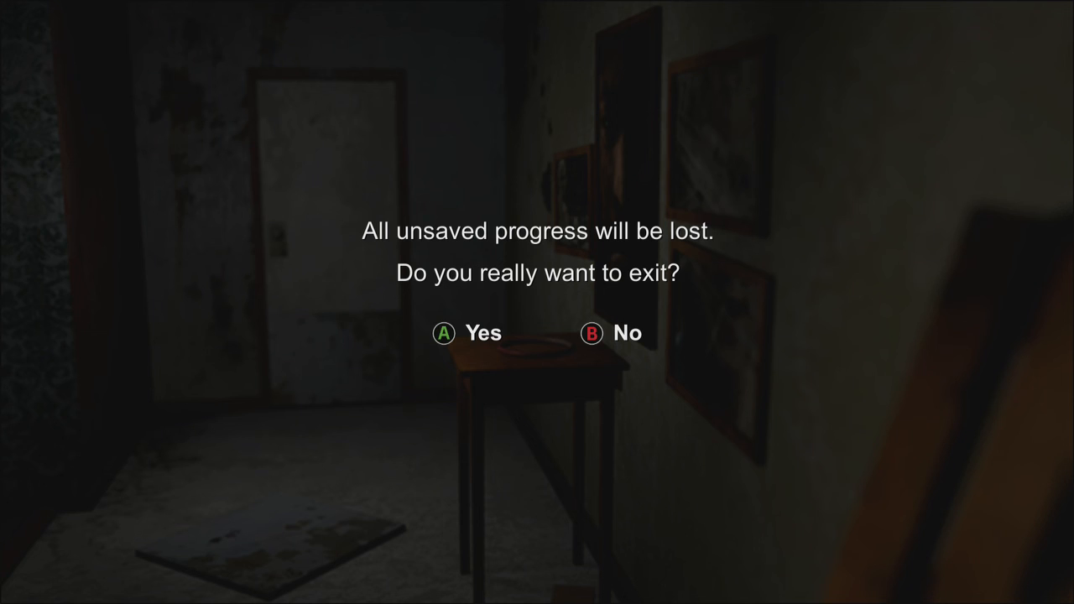